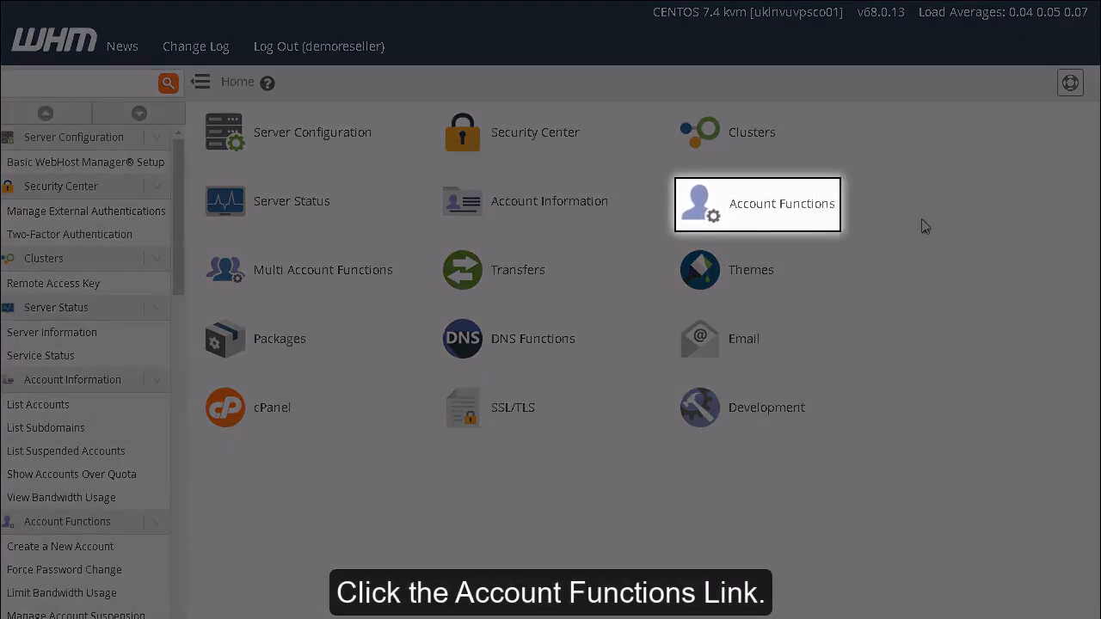
# Reach Password Modification from the home overview via Account Functions
pyautogui.click(757, 203)
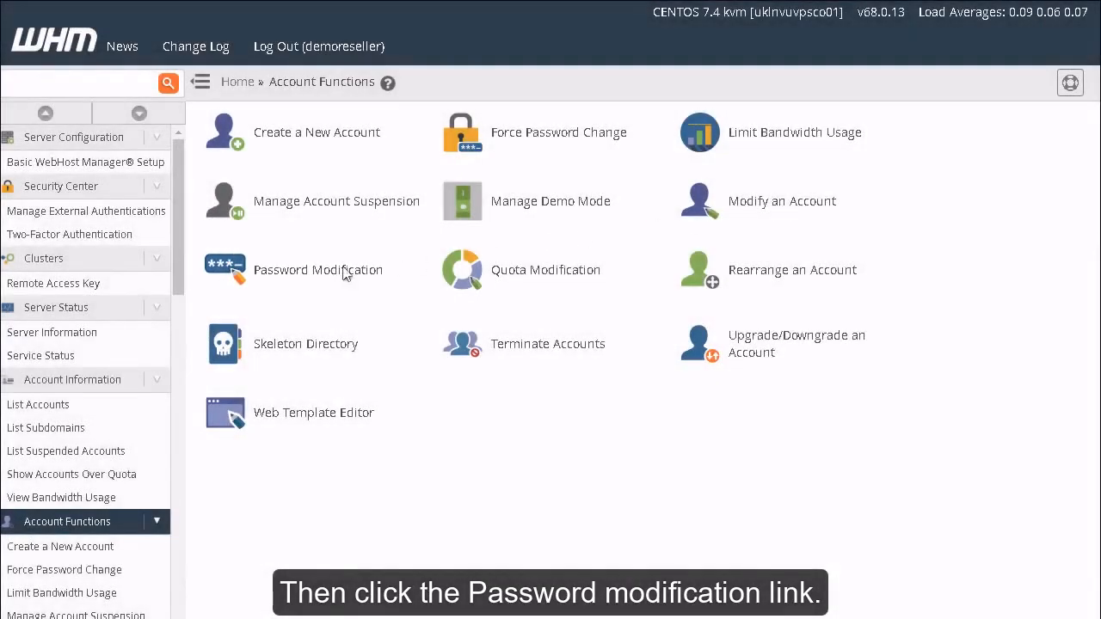
pyautogui.click(317, 269)
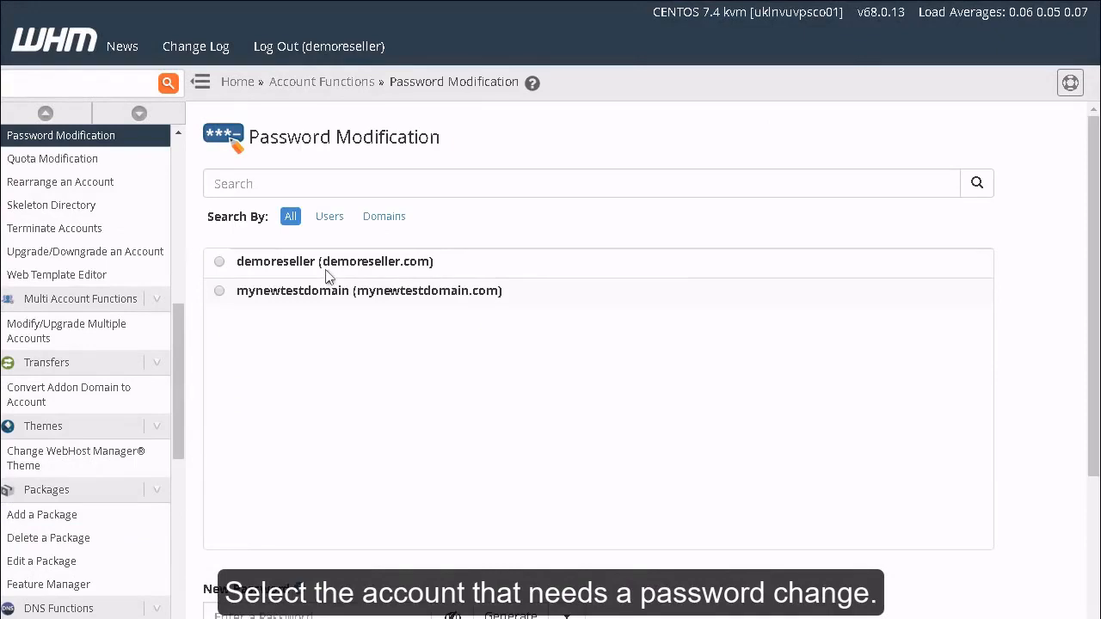
# Pick mynewtestdomain (mynewtestdomain.com) from the account list for the password change
pyautogui.click(220, 291)
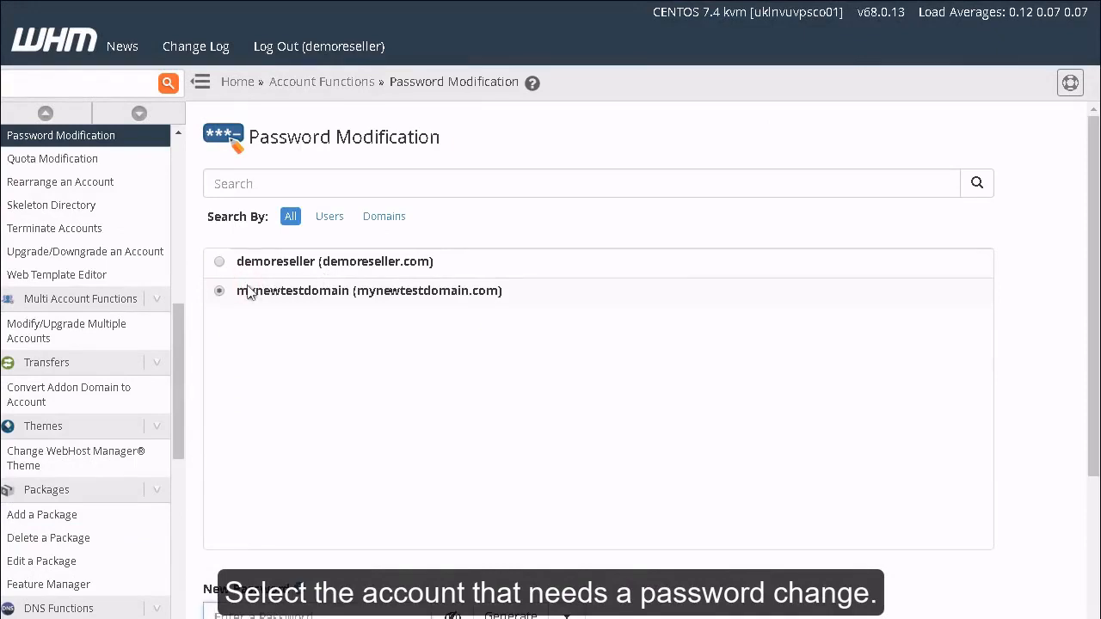
pyautogui.scroll(-3)
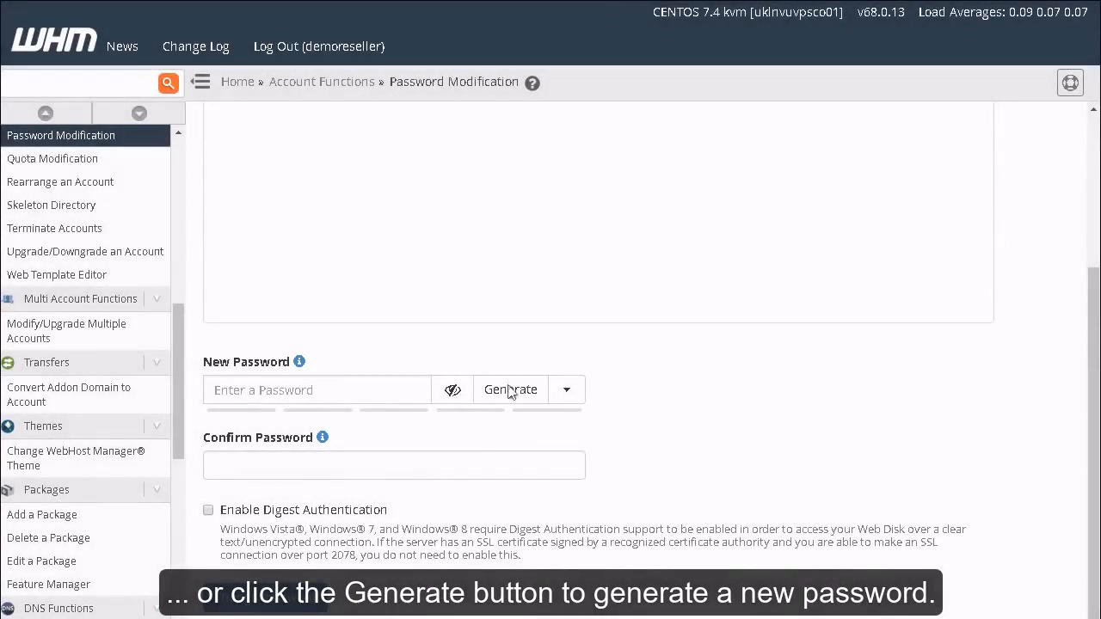
# Fill both password fields for mynewtestdomain with a generated strength-100 password
pyautogui.click(509, 389)
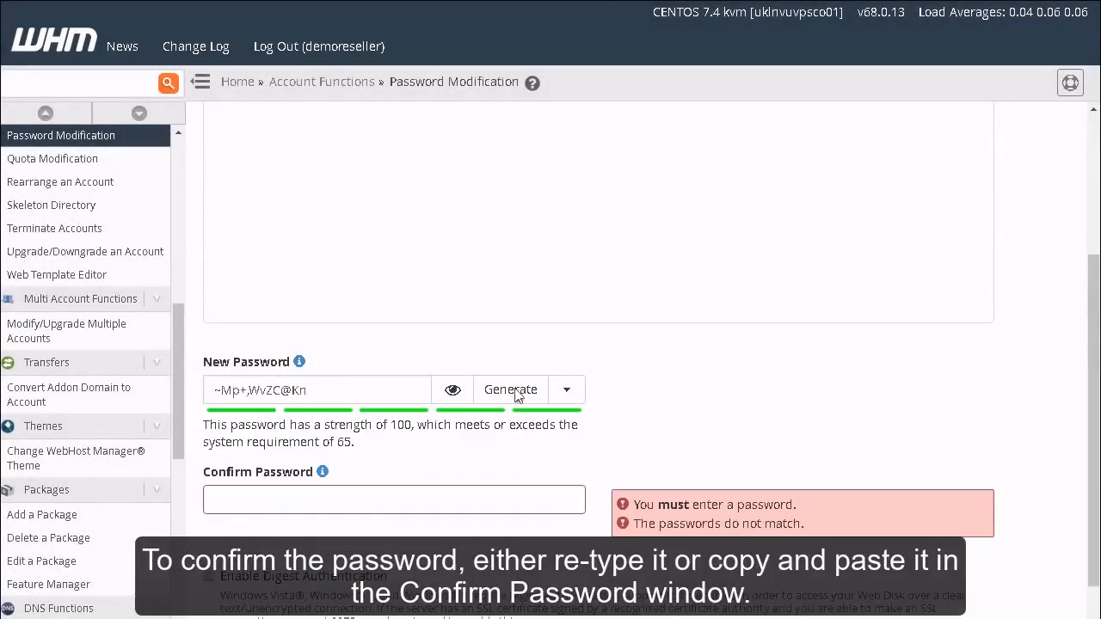
pyautogui.click(392, 499)
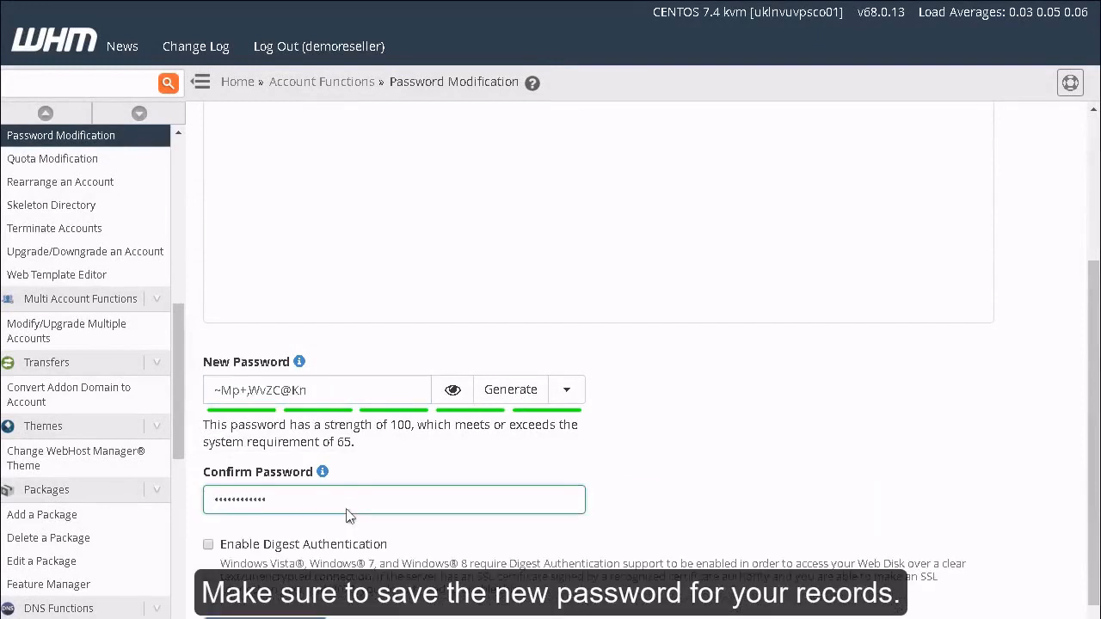
pyautogui.scroll(-3)
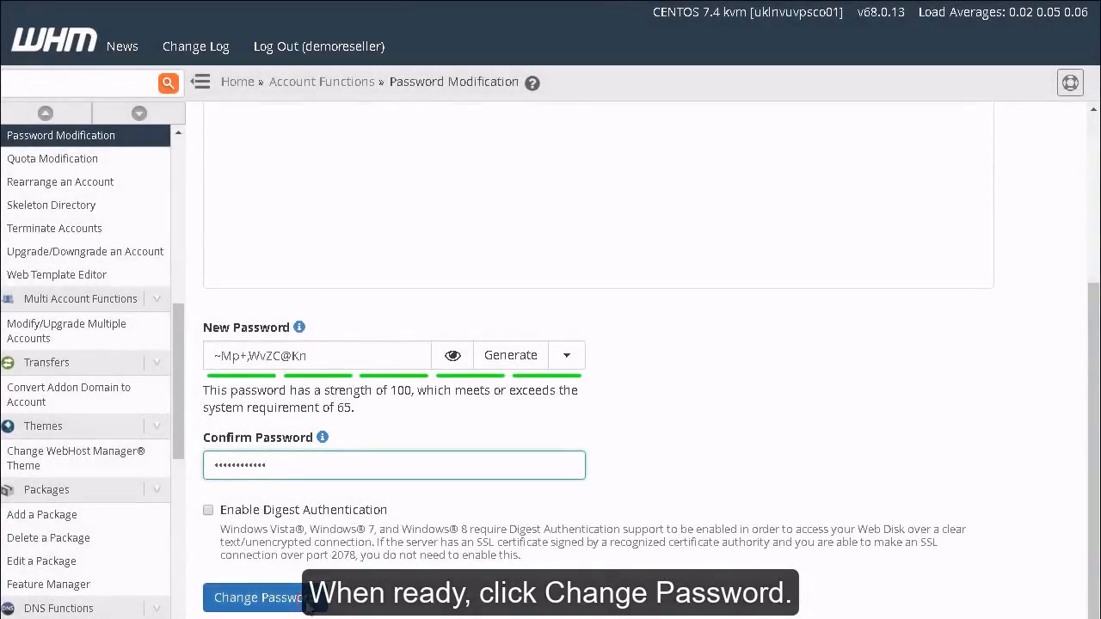
# Apply the new mynewtestdomain password and clear the success notification
pyautogui.click(258, 597)
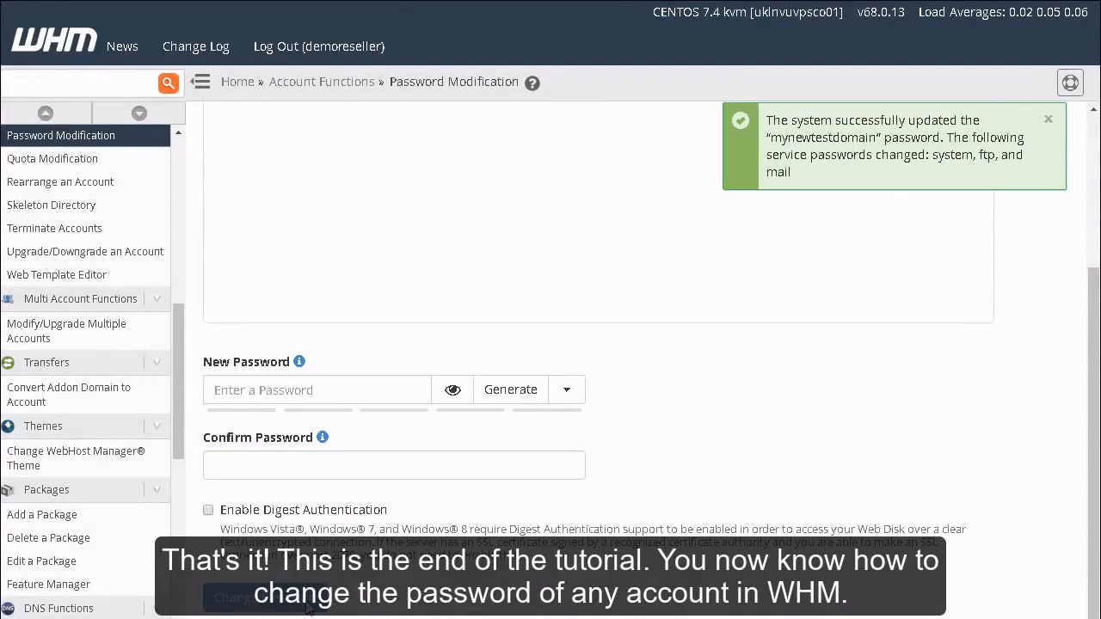
pyautogui.click(1049, 119)
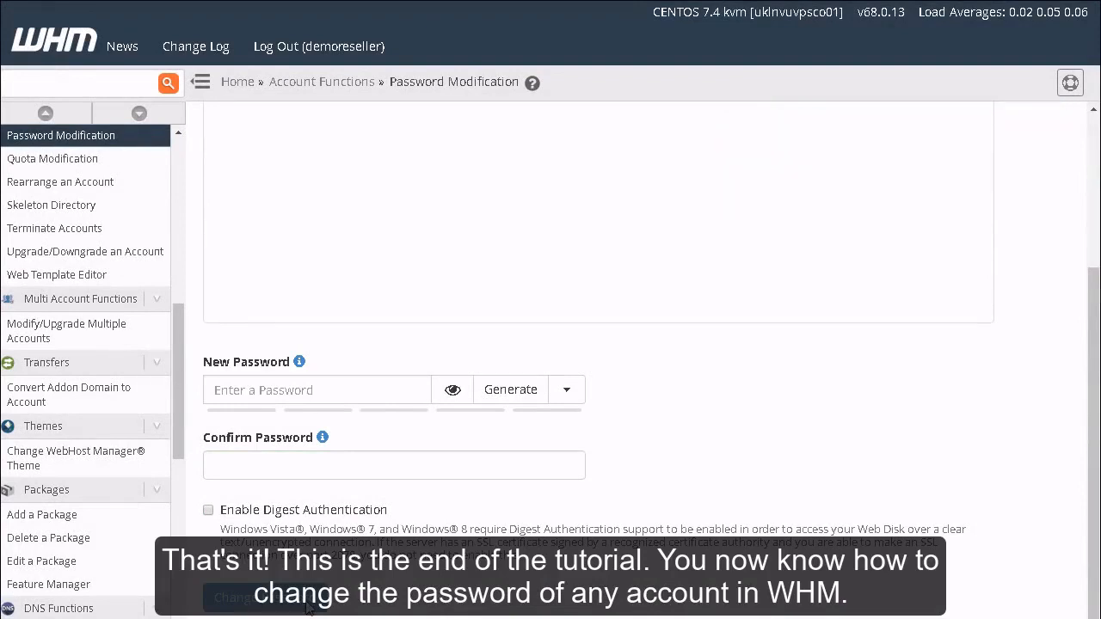